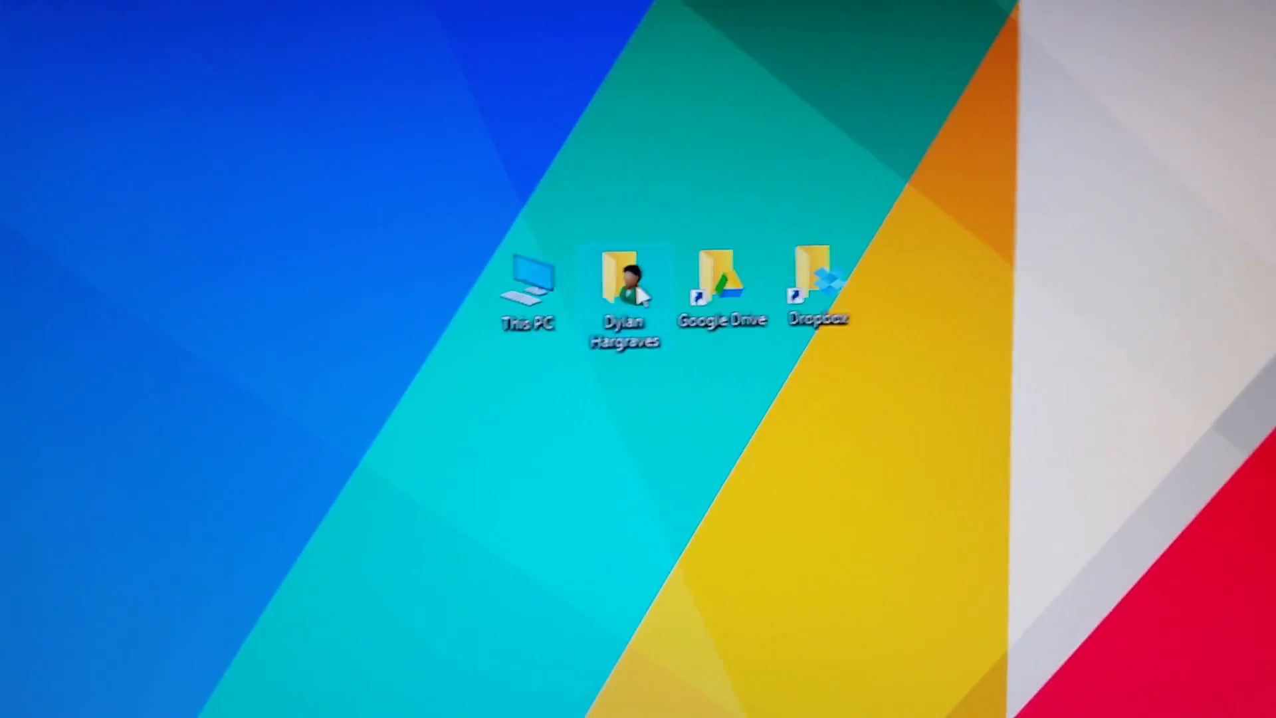
Step: Navigate from the user folder into Downloads, then Odin3_v3.10.7 and its inner Odin3_v3.10.7 folder
double_click(624, 292)
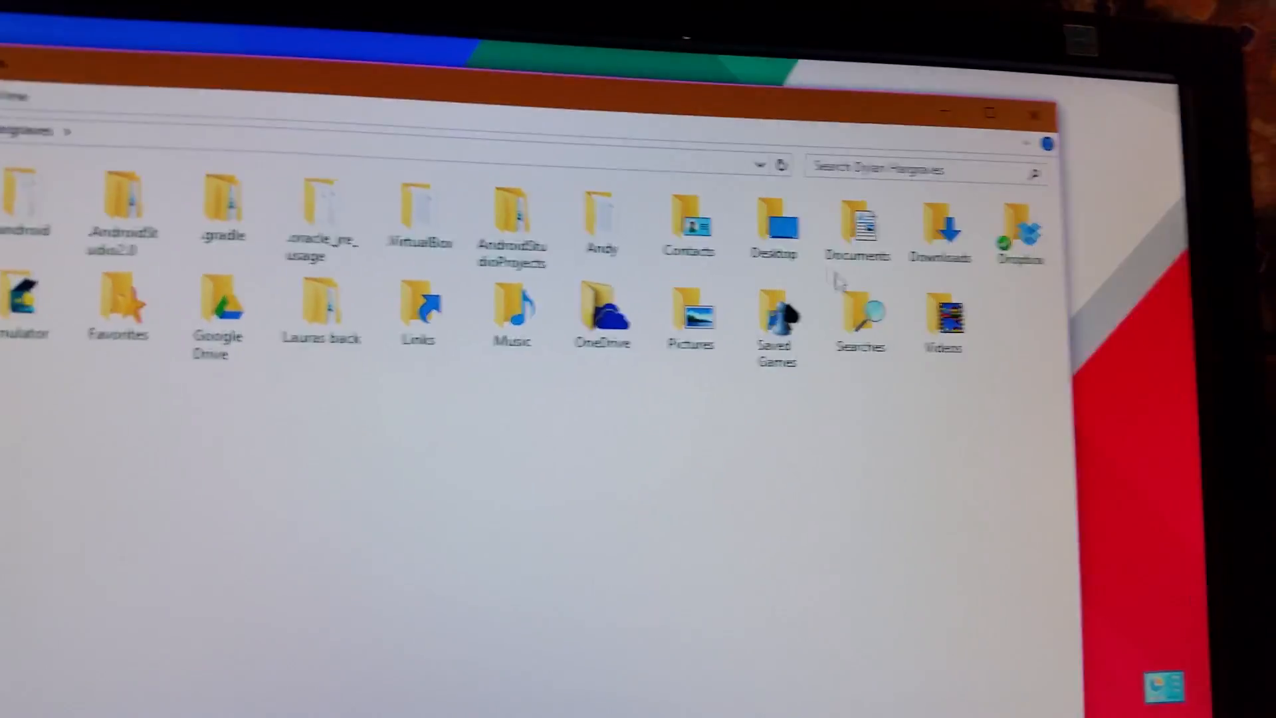
double_click(939, 219)
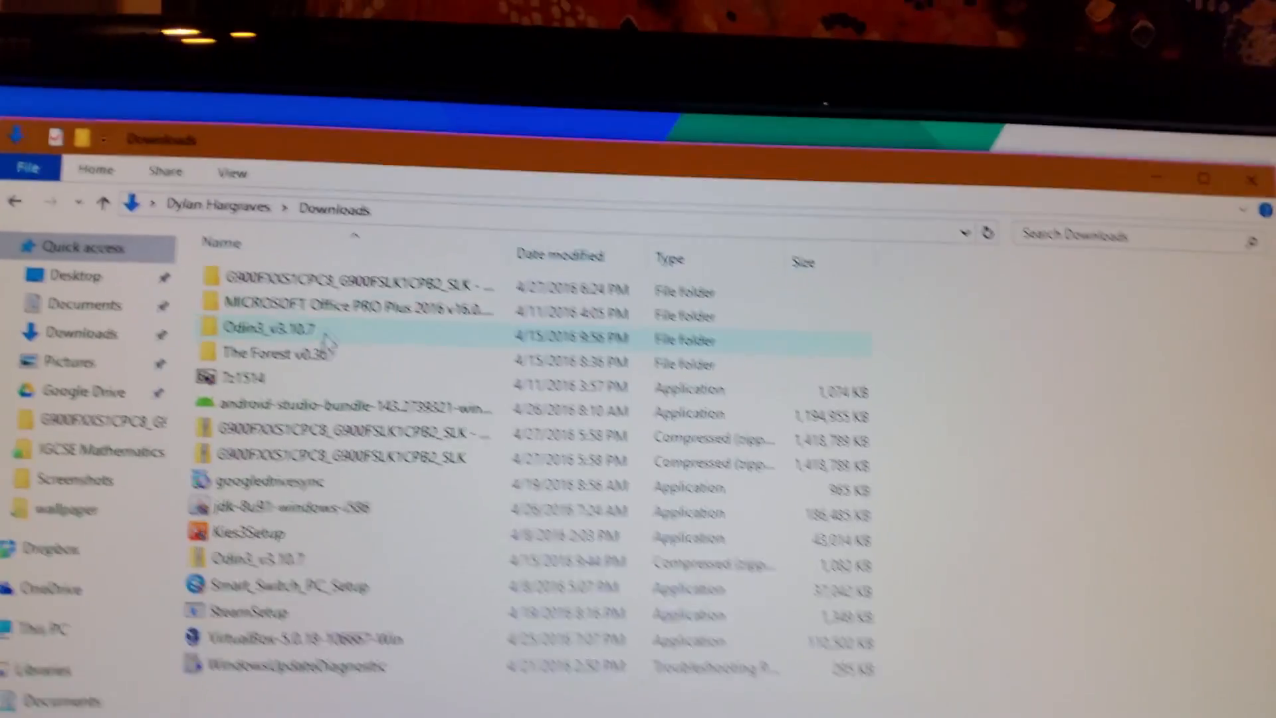
double_click(269, 327)
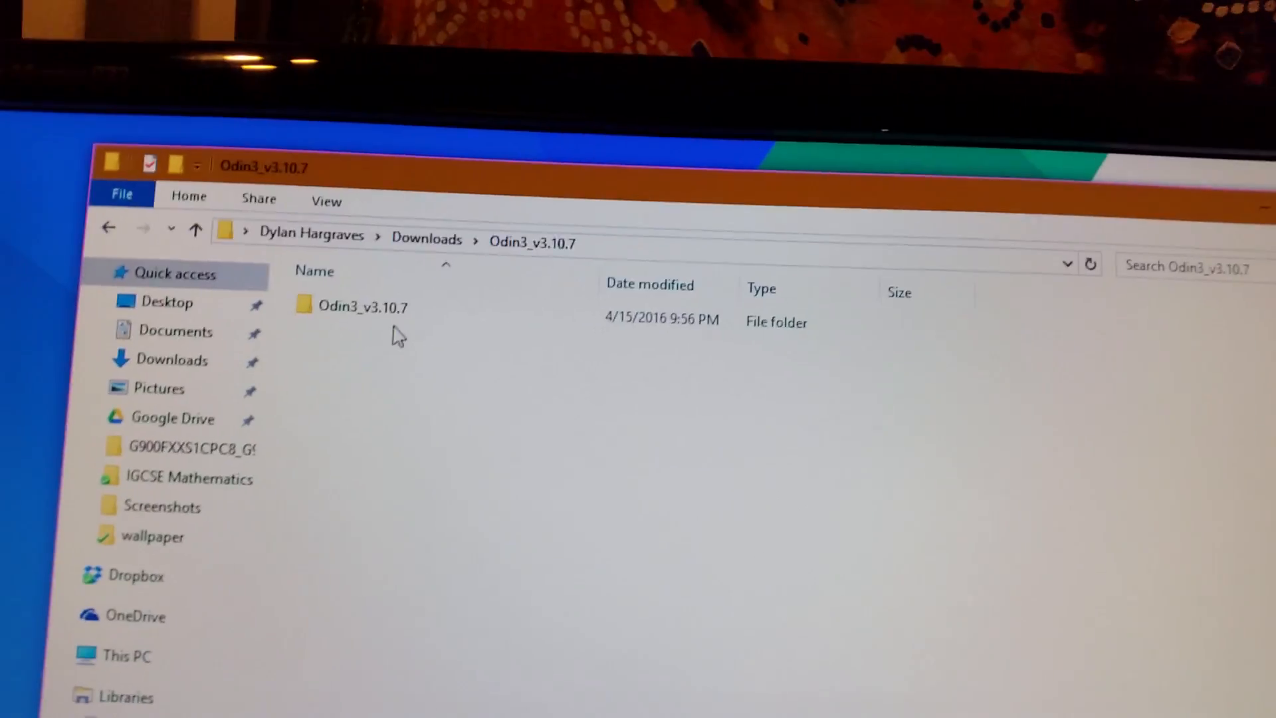
double_click(362, 306)
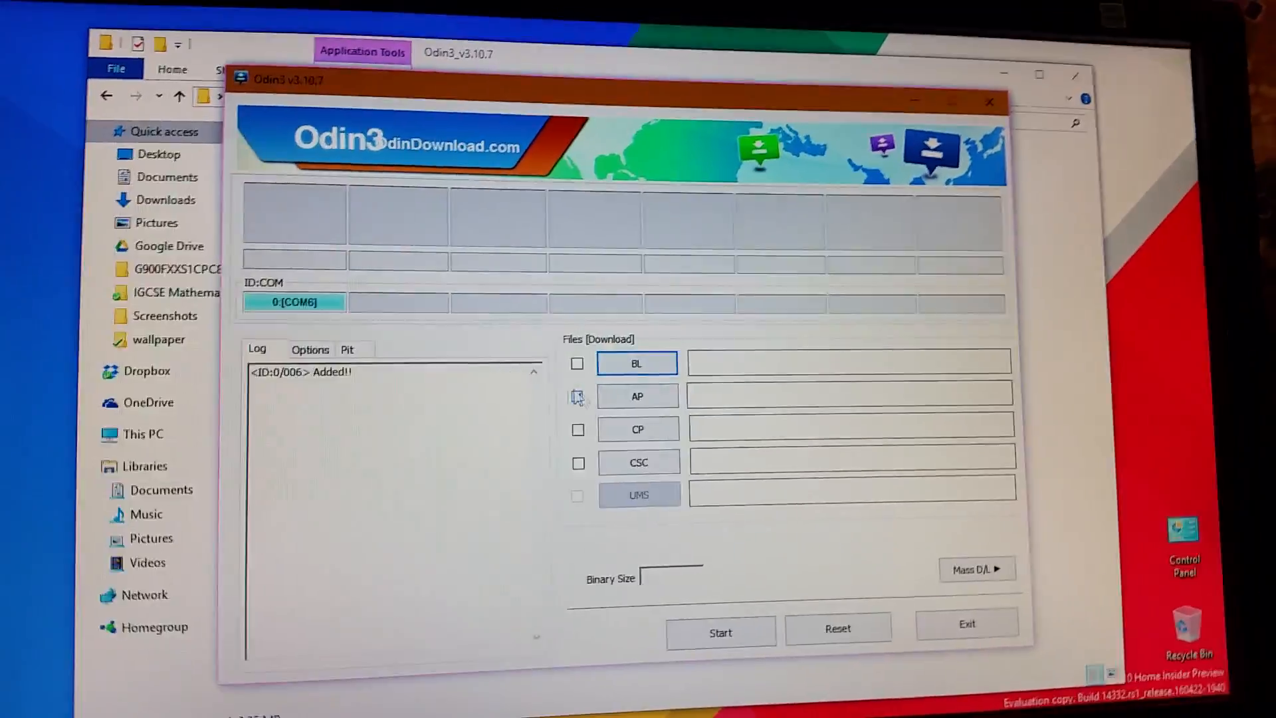
Step: Tick the AP firmware slot with the phone detected on COM6
click(577, 396)
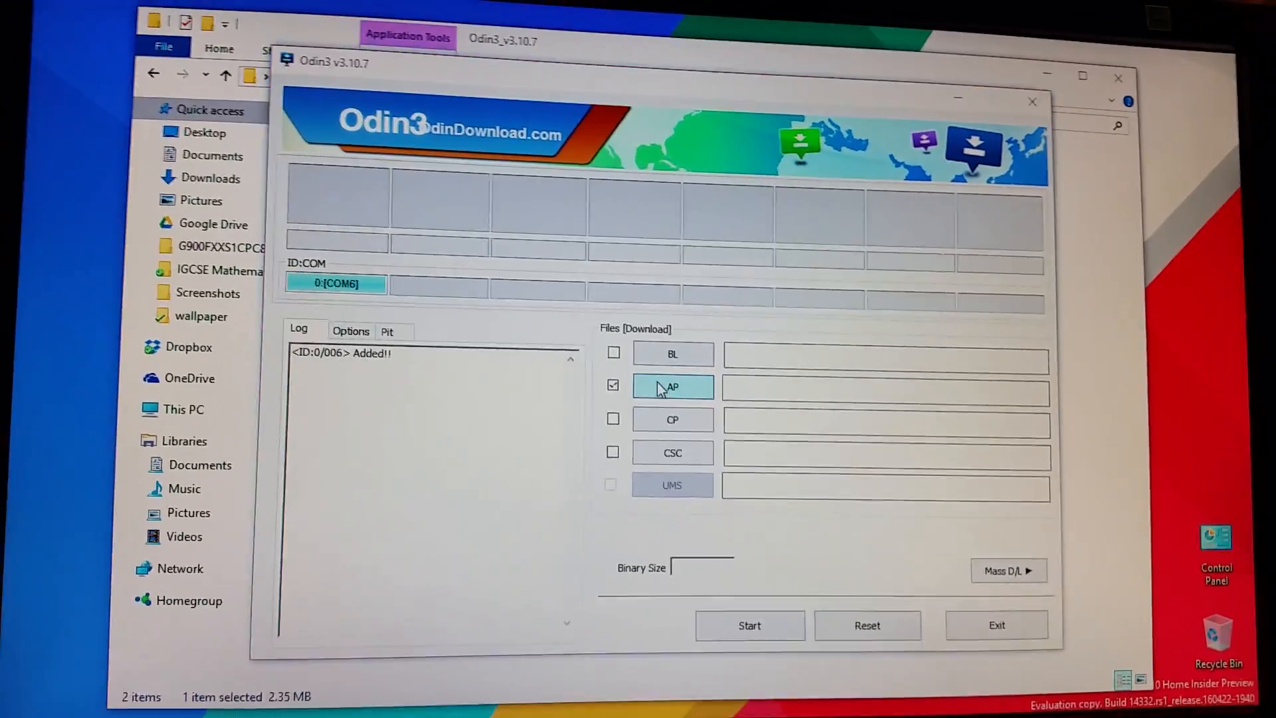
Step: Load the G900F firmware .md5 file into the AP slot, starting its binary check
click(671, 385)
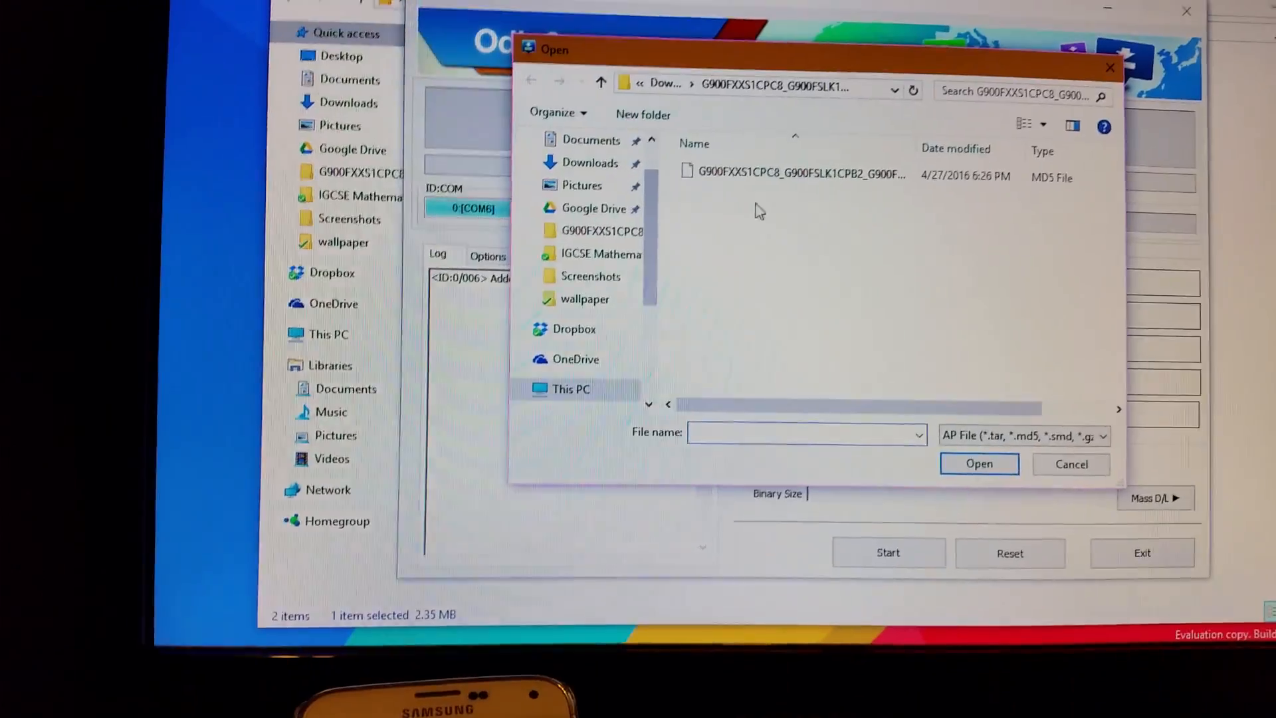
click(793, 176)
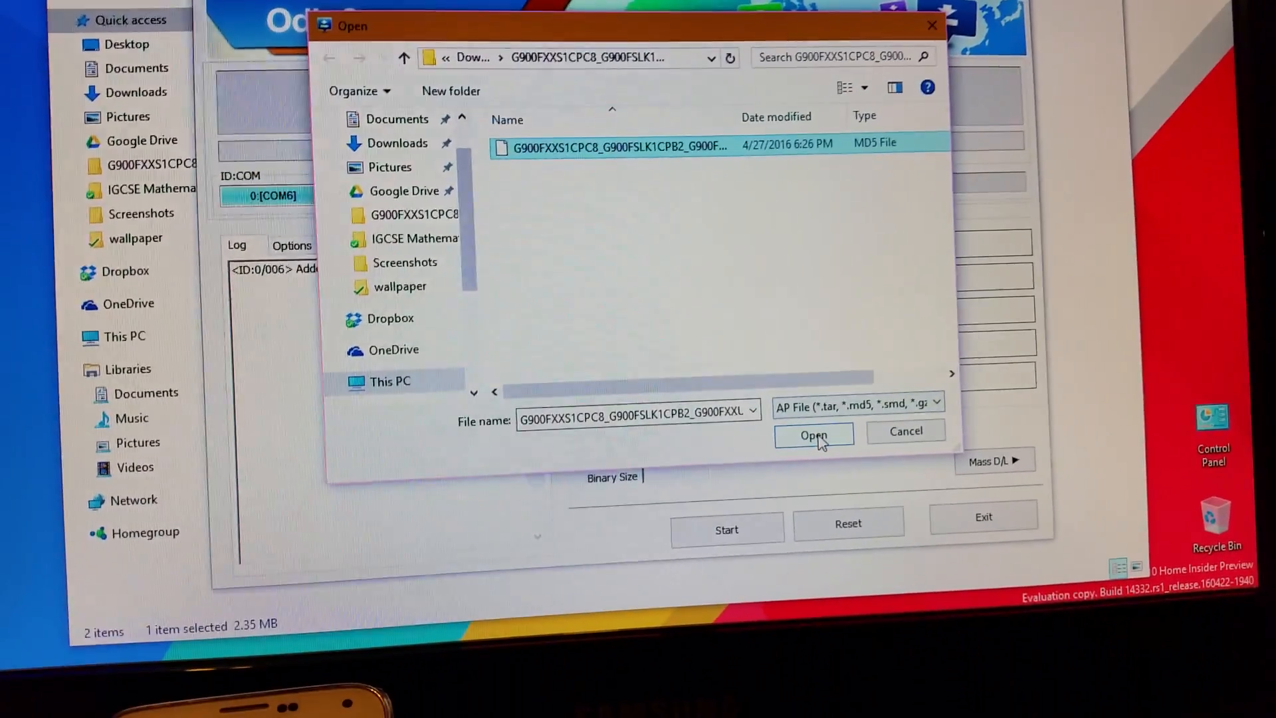
click(814, 433)
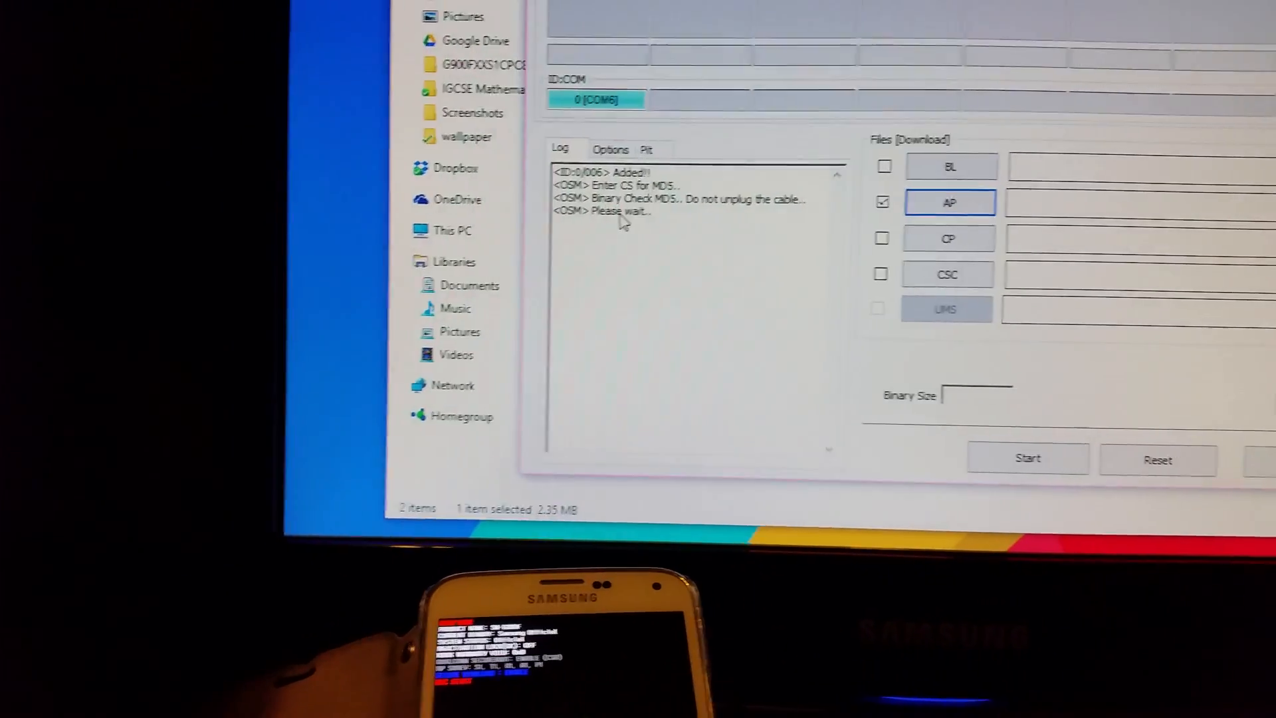